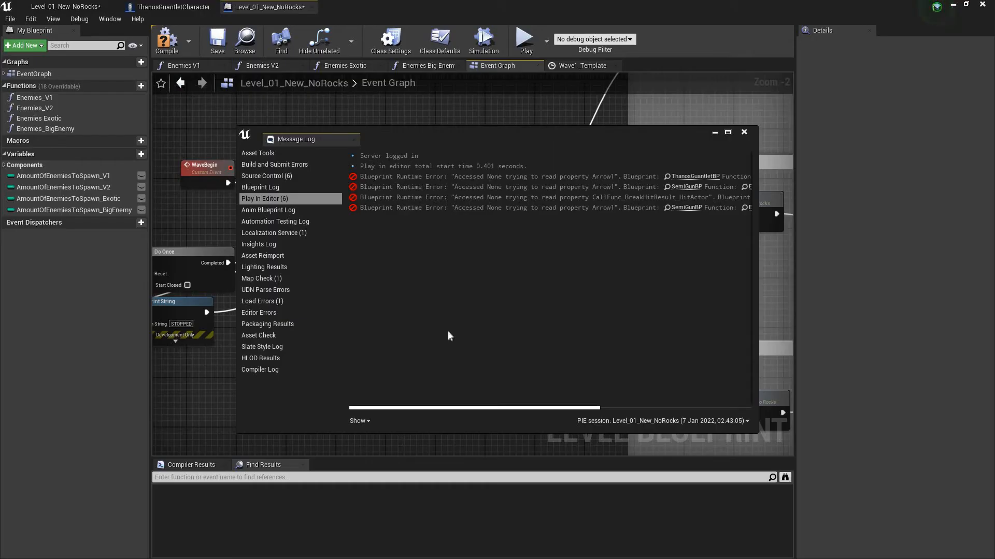
Close the Message Log and add a new Timeline_0 node above the Wave1 timeline node
left_click(744, 132)
type("time l")
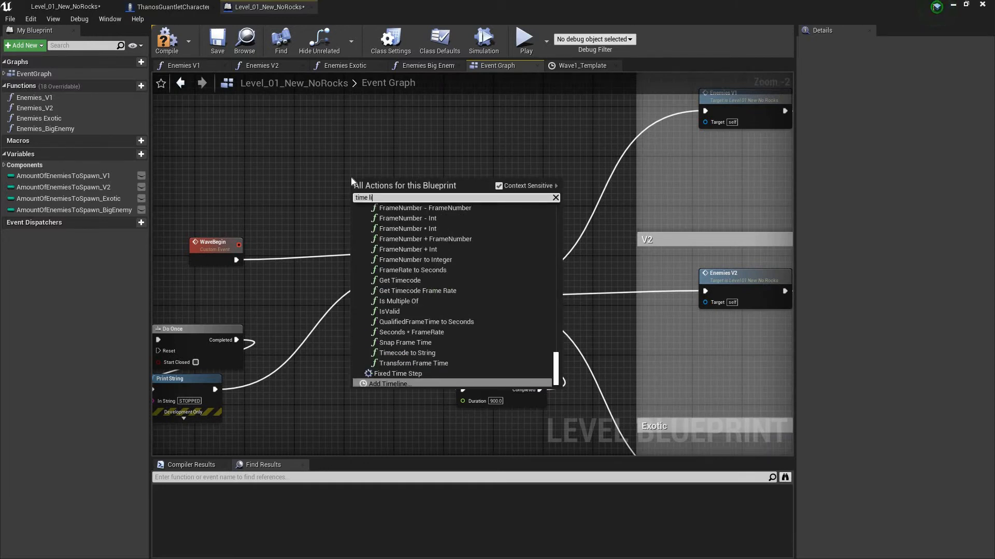
left_click(391, 384)
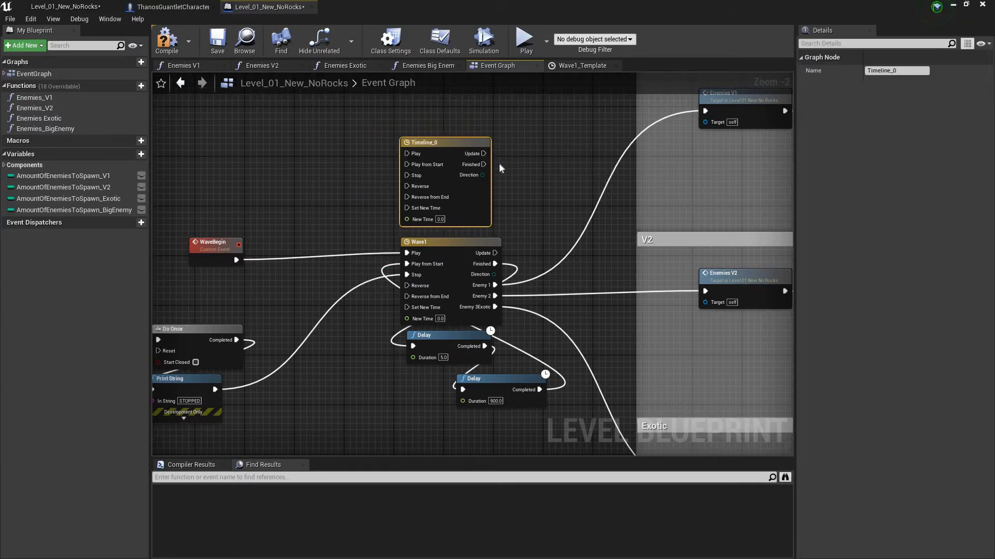
Switch to editing the Wave1 timeline and add a new event track, starting its name with 'Ene'
double_click(423, 142)
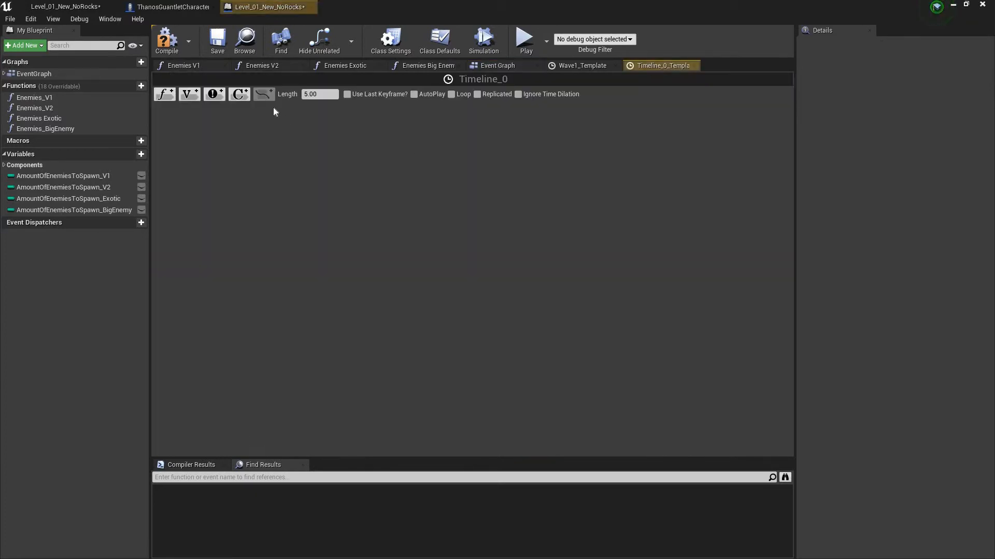
left_click(581, 66)
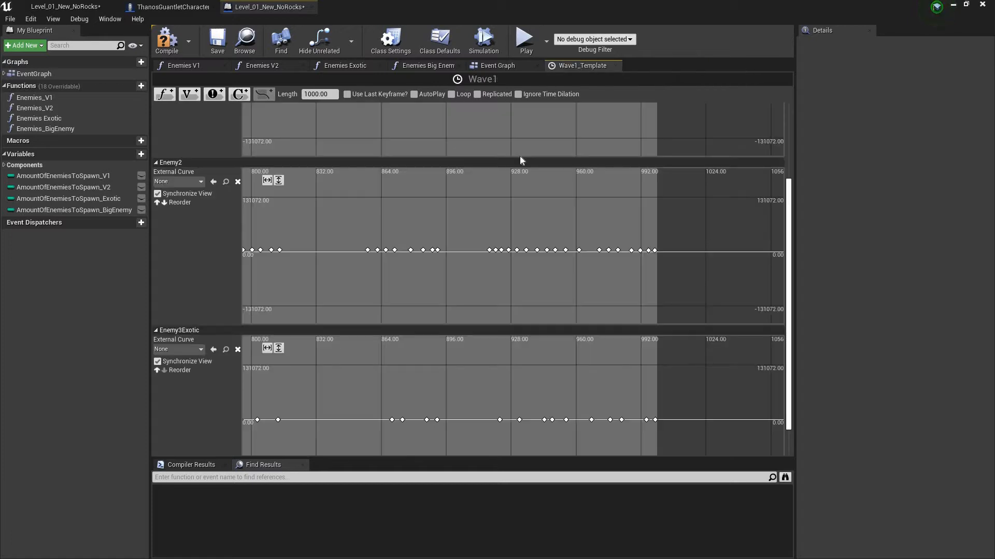
scroll("down", 3)
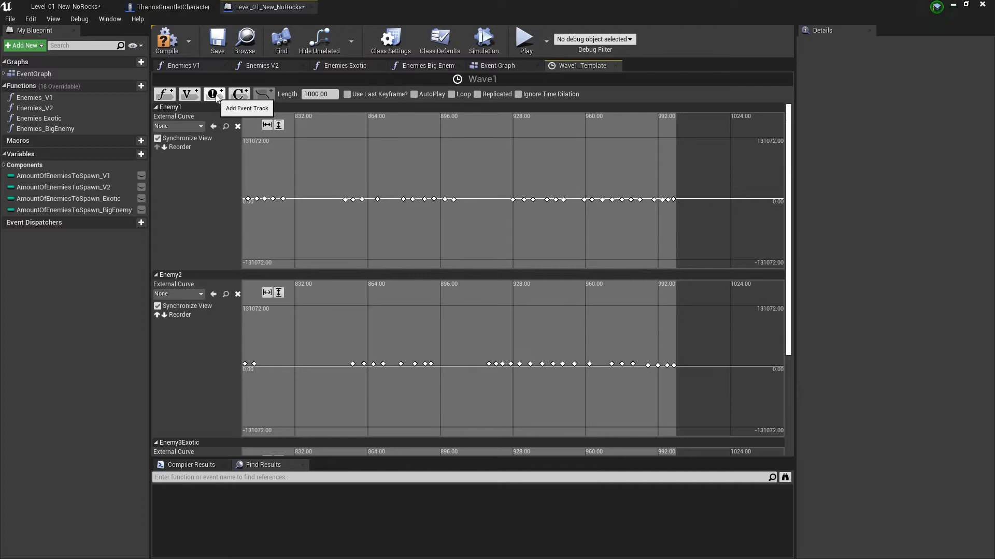
left_click(213, 94)
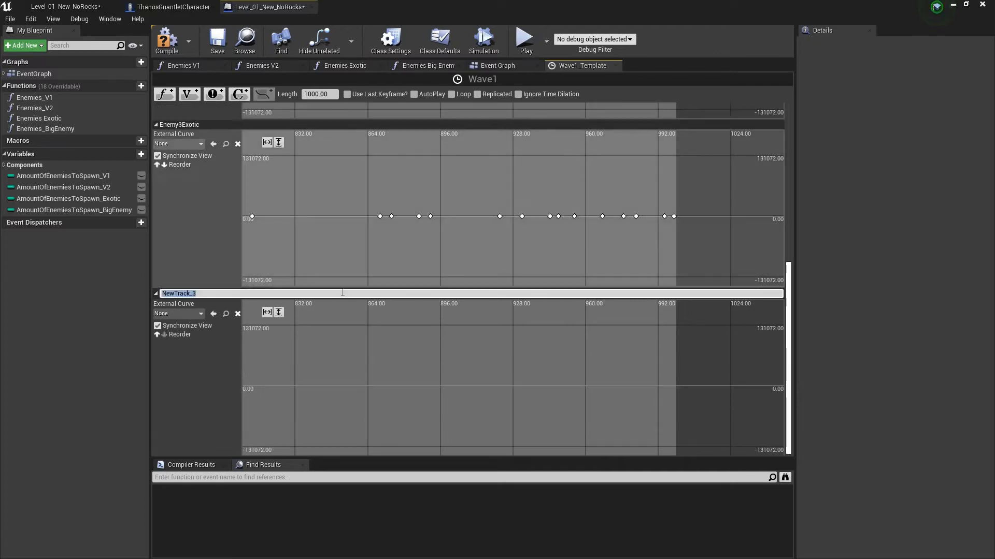
type("Ene")
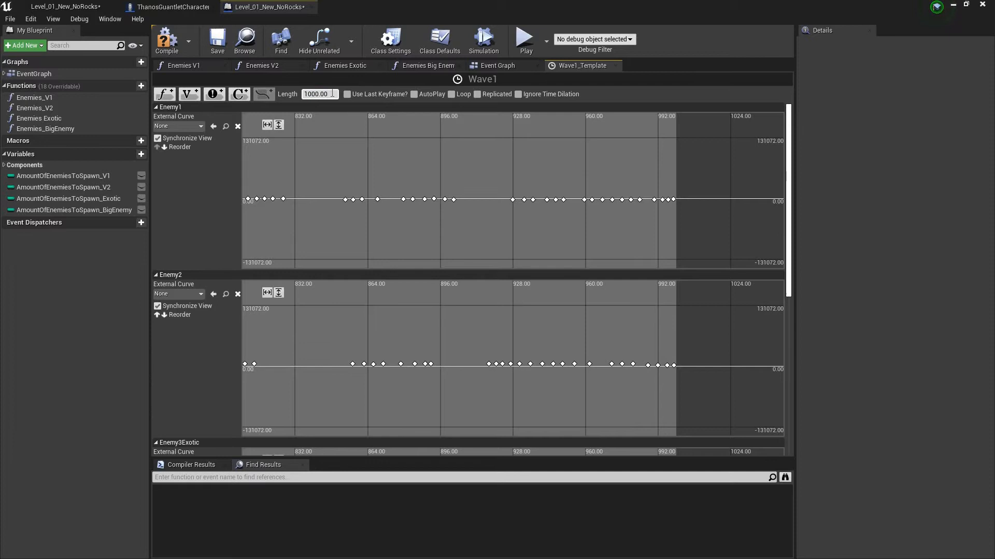
Review Wave1's Enemy1, Enemy2, Enemy3Exotic and empty EnemyVersion4 tracks, keys reaching about 1000
left_click(319, 95)
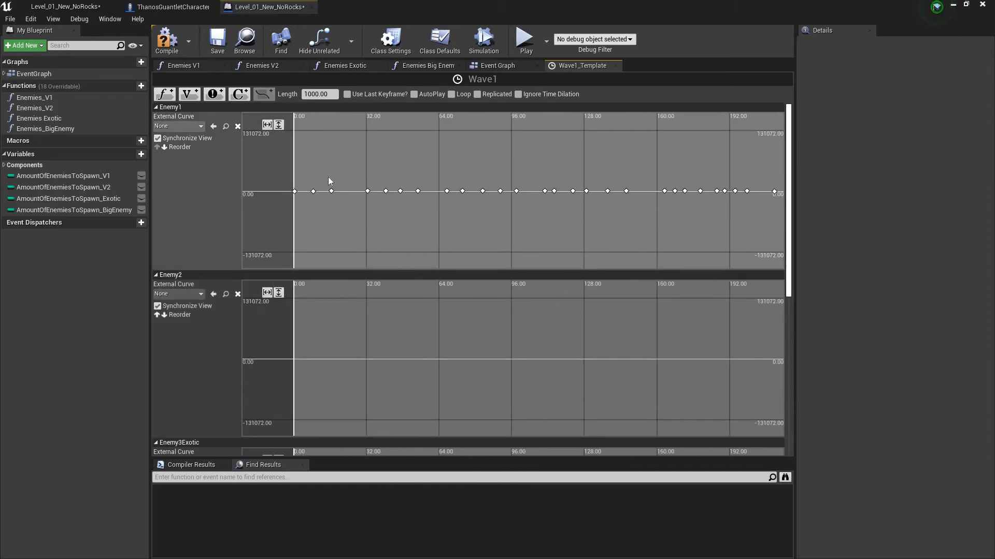
mouse_move(399, 200)
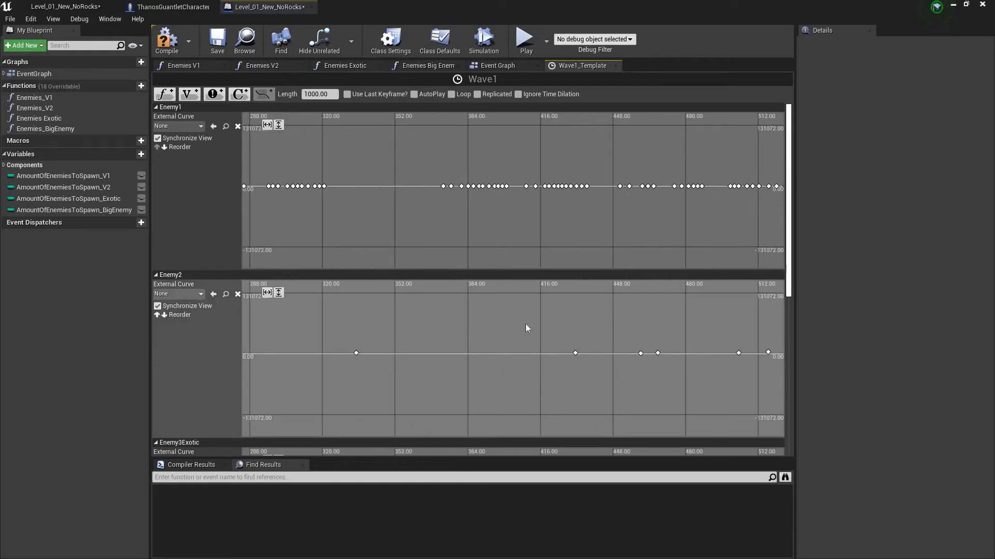
scroll("right", 3)
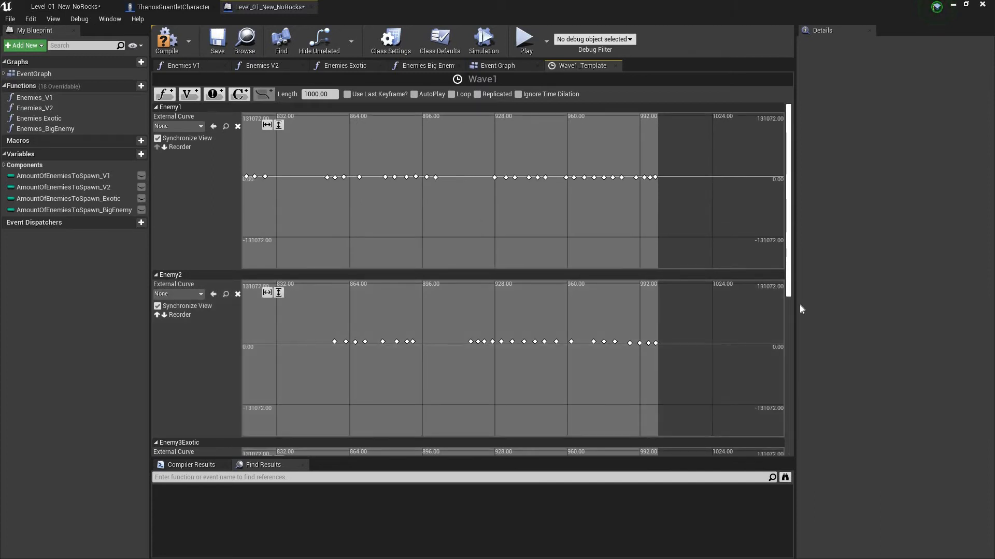
scroll("down", 3)
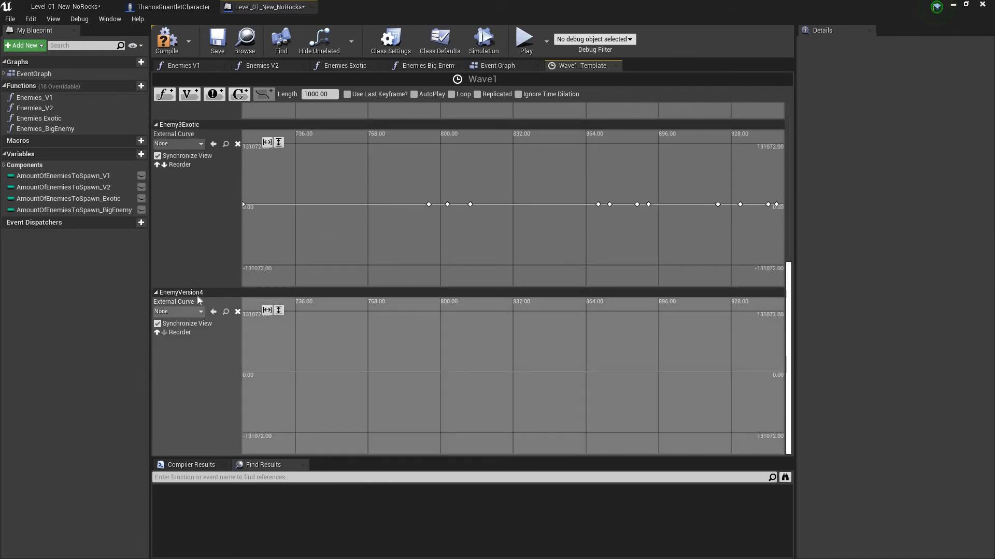
mouse_move(214, 311)
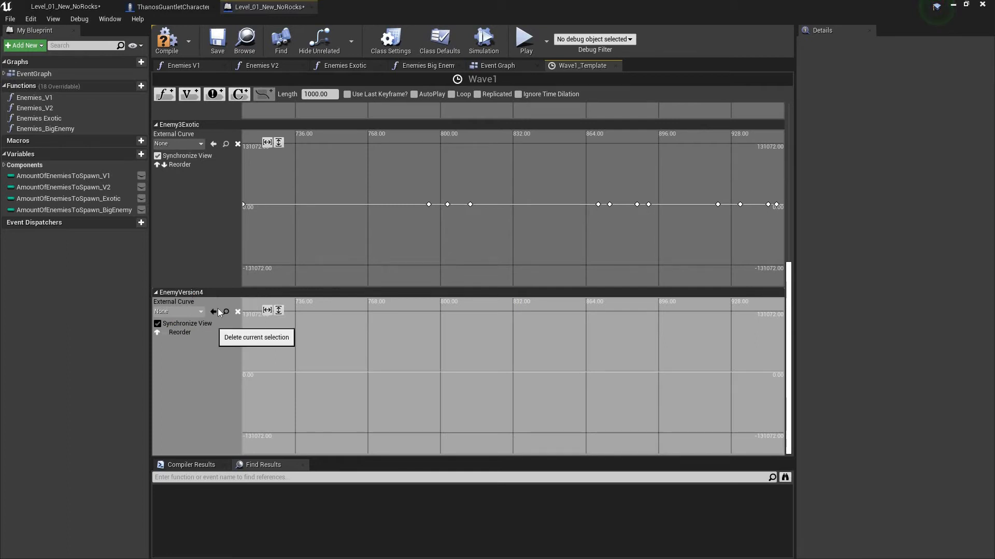
scroll("down", 3)
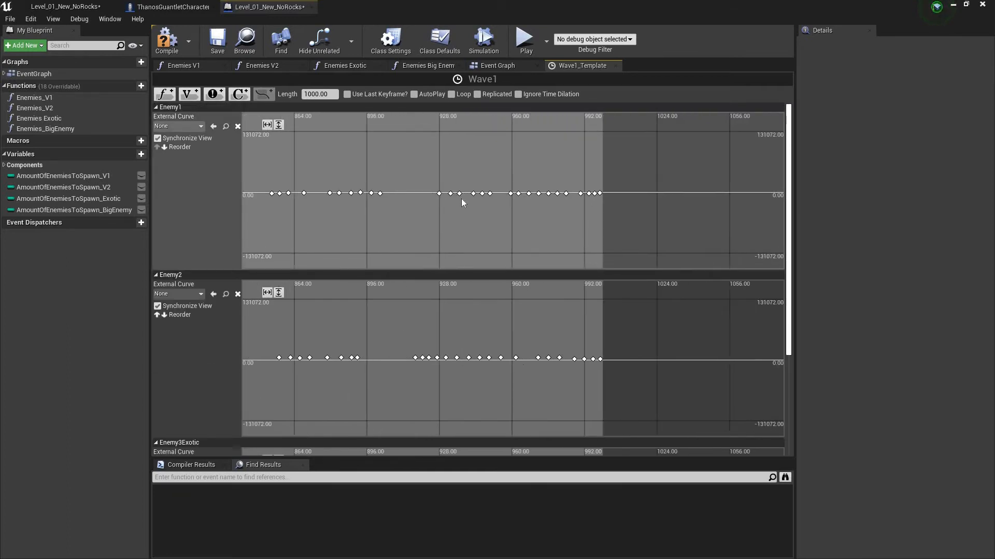
scroll("down", 3)
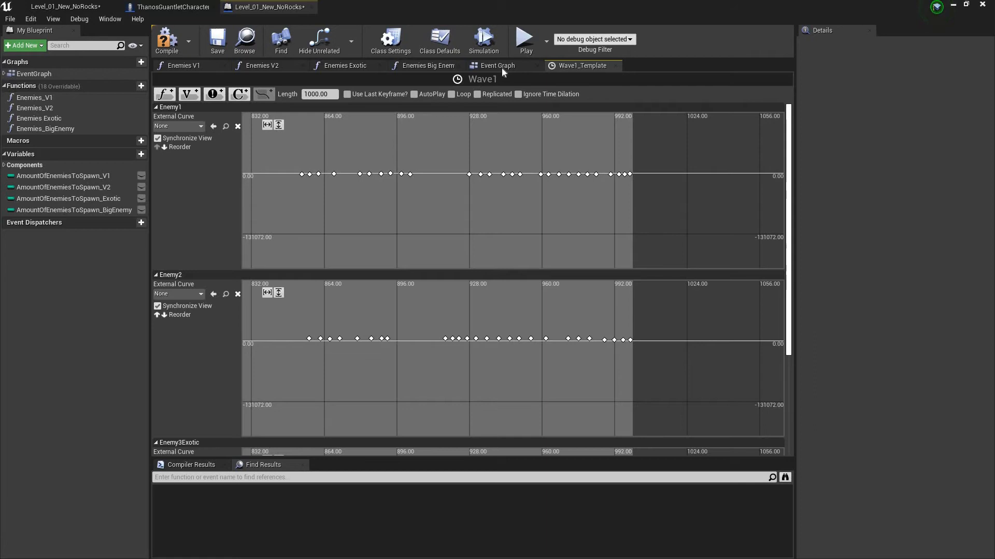
Return to the event graph and open the Enemies_V1 spawn function graph from My Blueprint
left_click(497, 65)
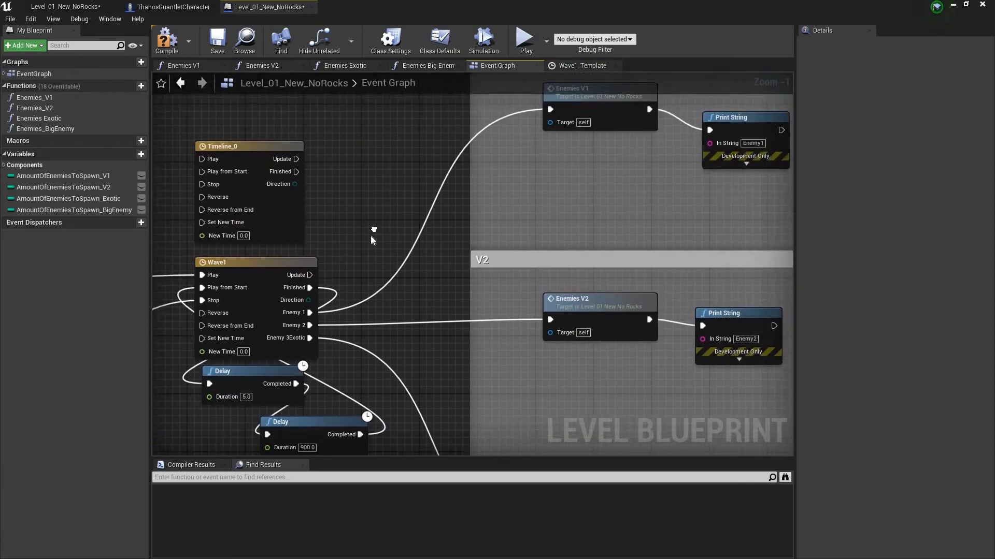
scroll("down", 3)
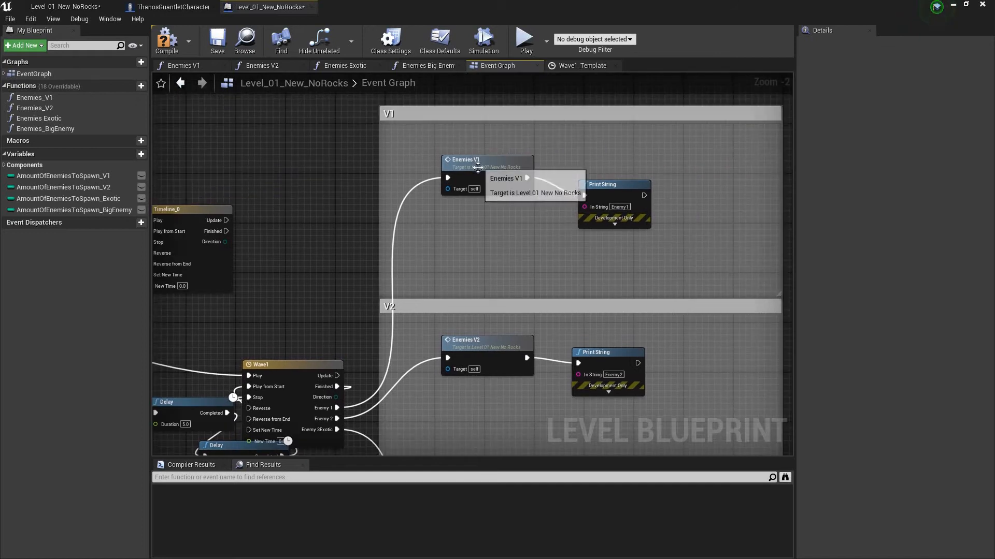
left_click(35, 97)
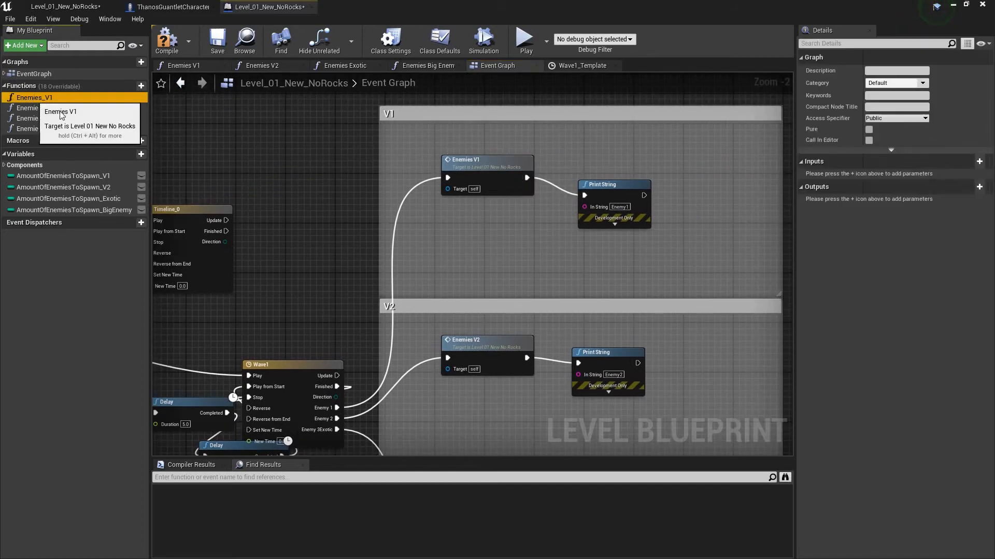
double_click(35, 97)
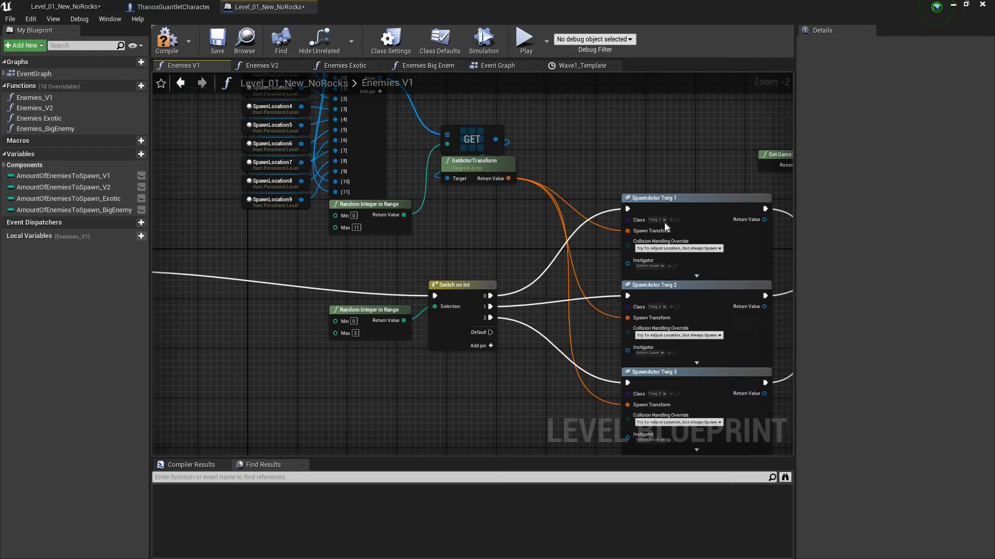
mouse_move(633, 236)
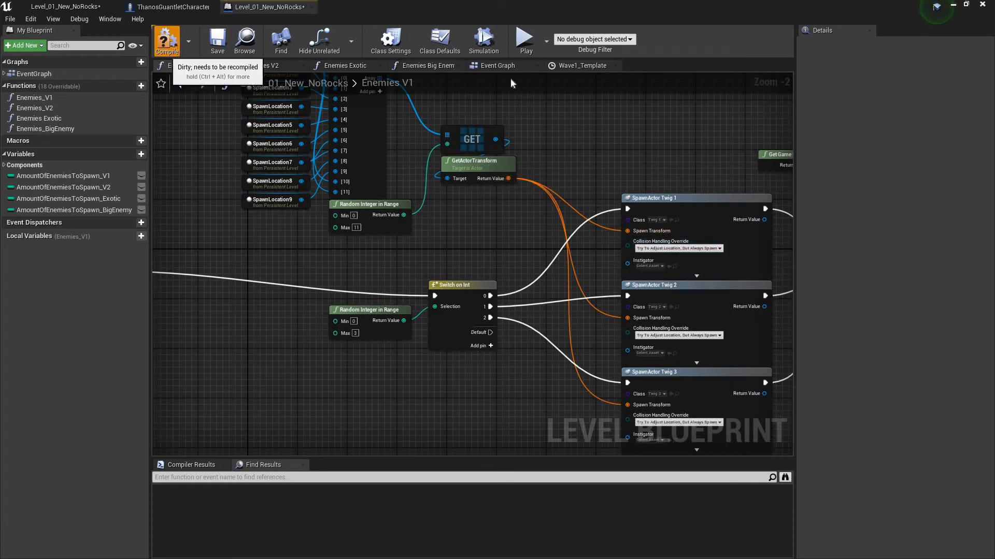
Inspect the Enemies V2 zombie spawn graph, then the Enemies Exotic monster spawn graph
left_click(497, 66)
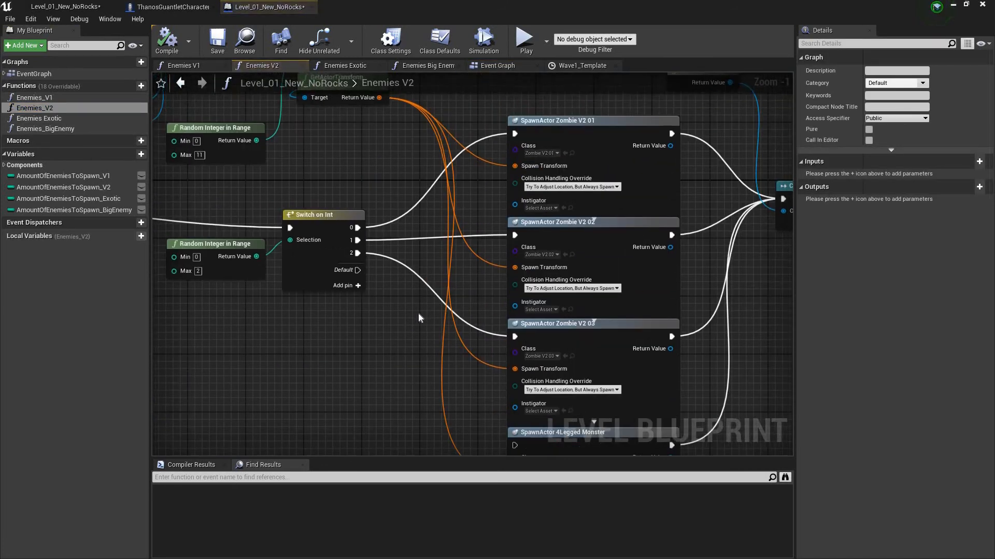
left_click(345, 66)
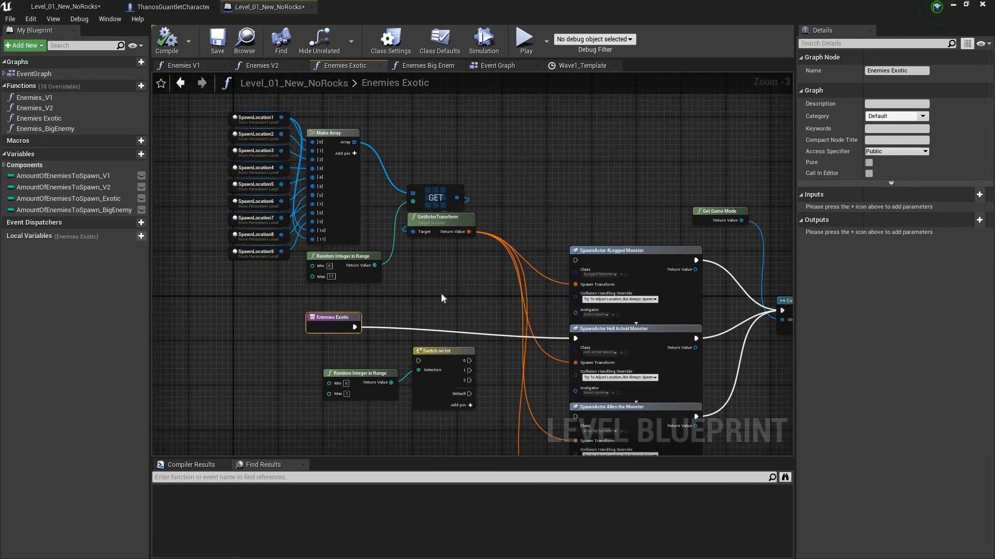
mouse_move(76, 138)
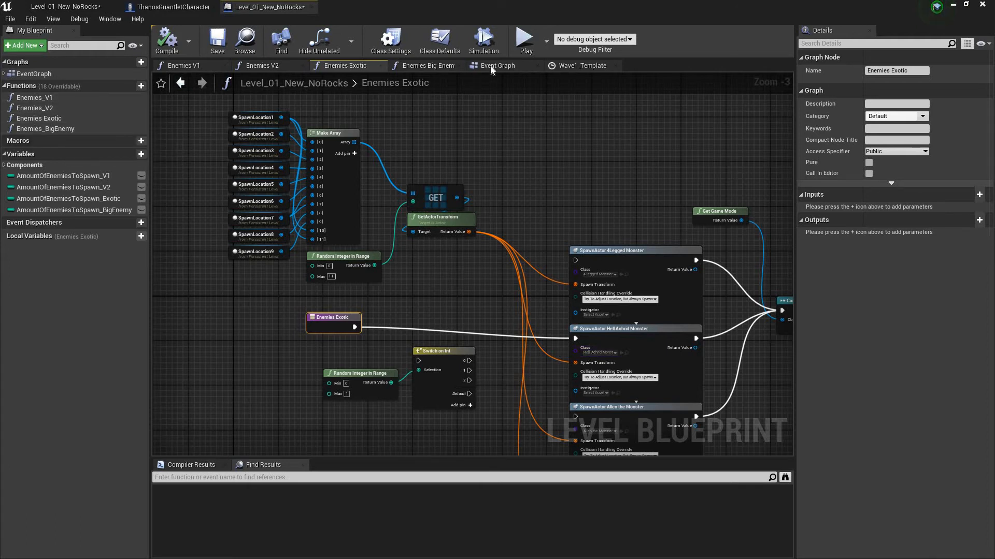
Show the Event Graph with the Wave1 timeline and Event Tick Player Is Dead check
left_click(498, 66)
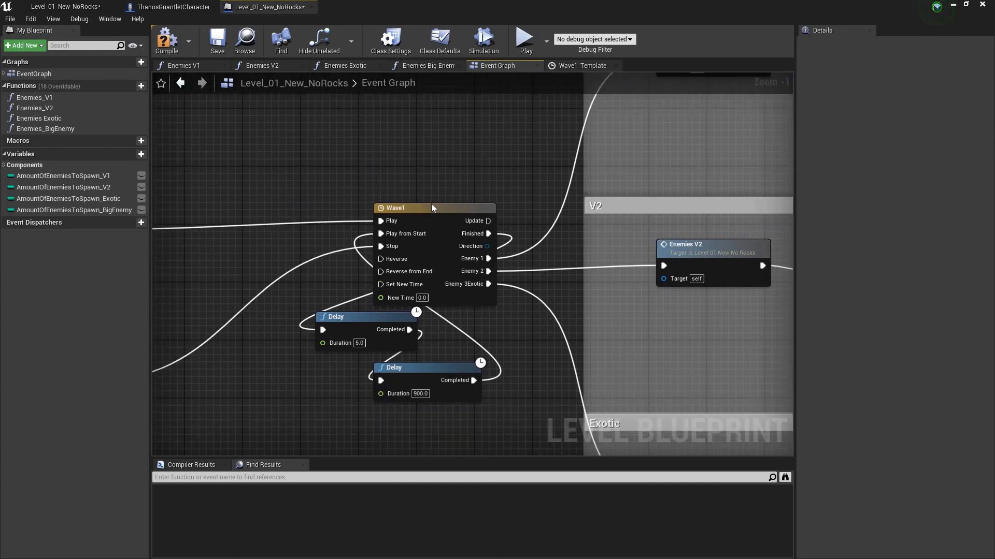
mouse_move(393, 208)
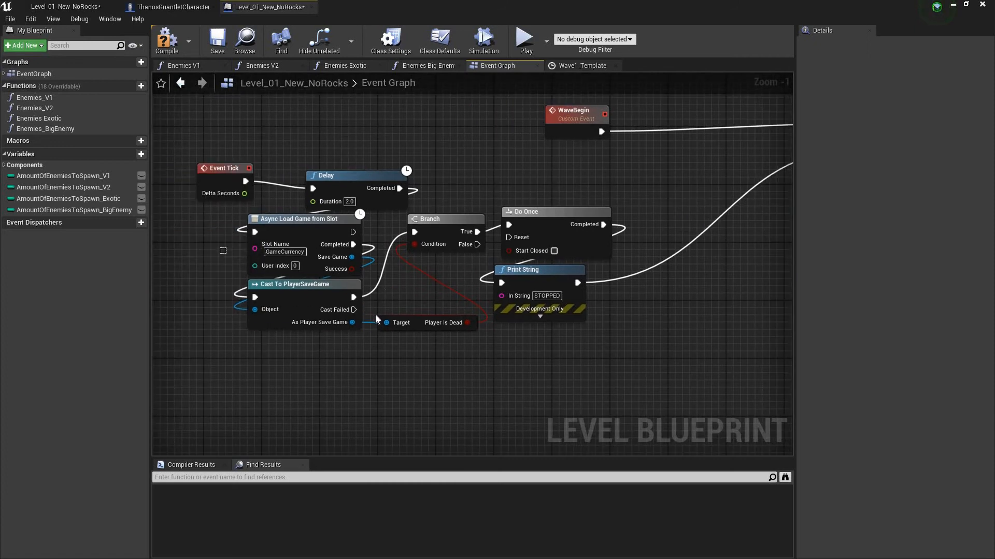
mouse_move(422, 326)
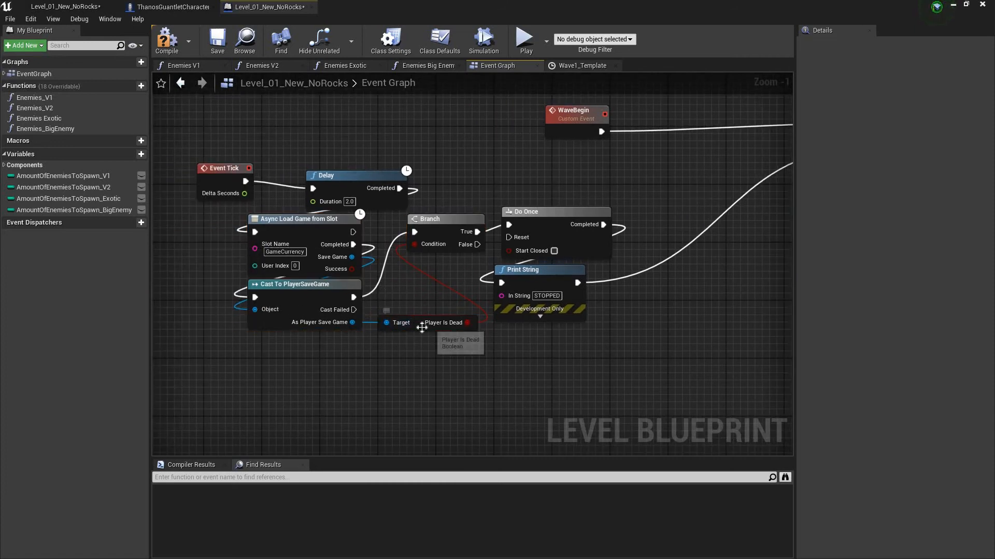
left_click(428, 322)
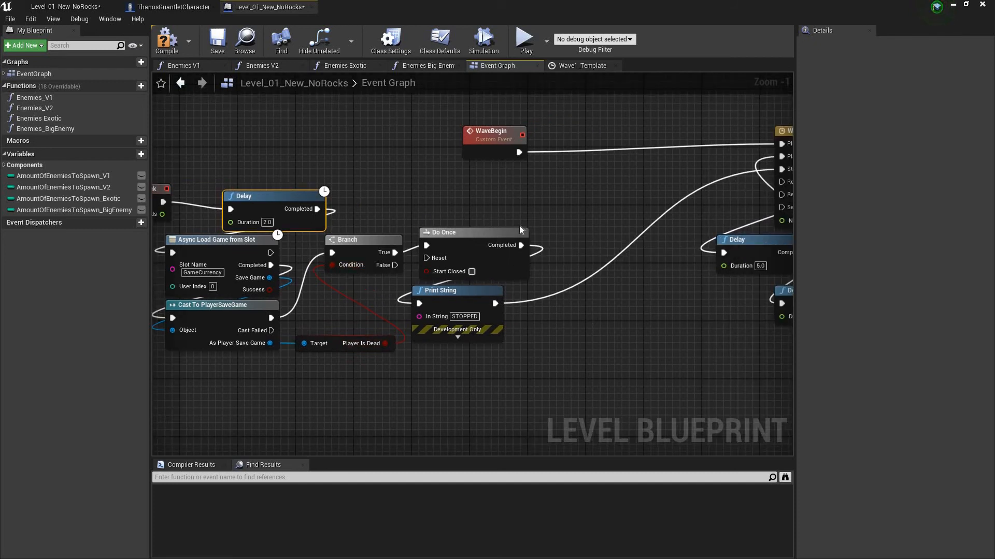
left_click(343, 343)
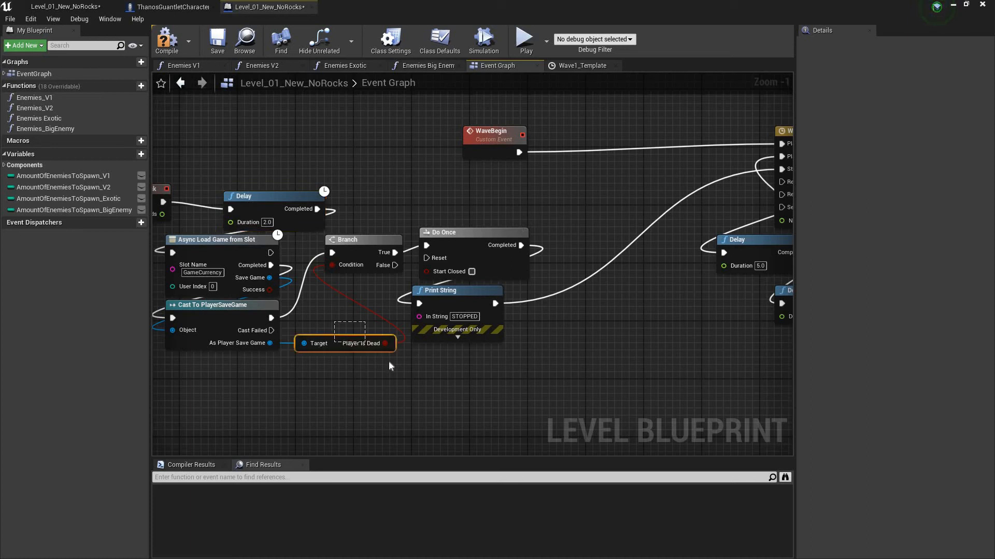
left_click(360, 343)
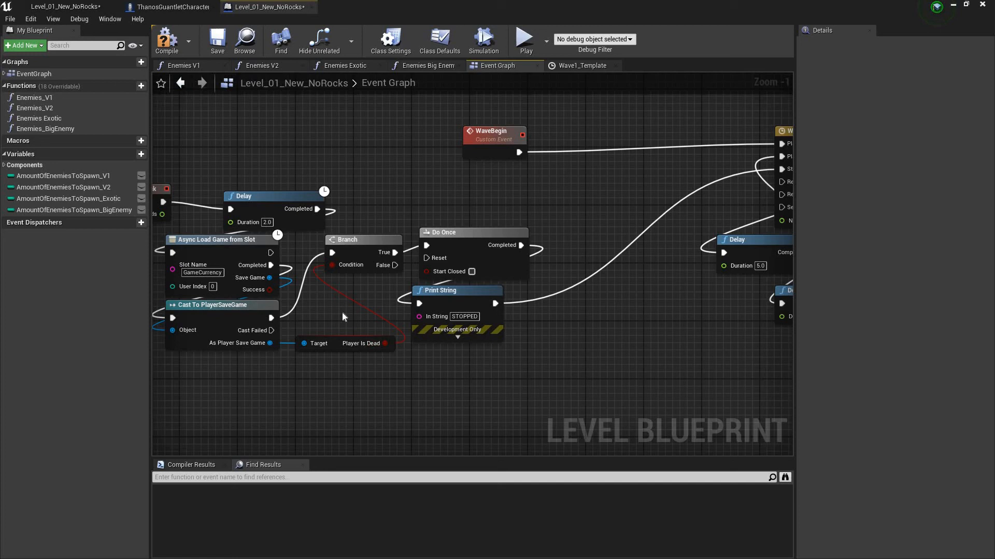
left_click(344, 343)
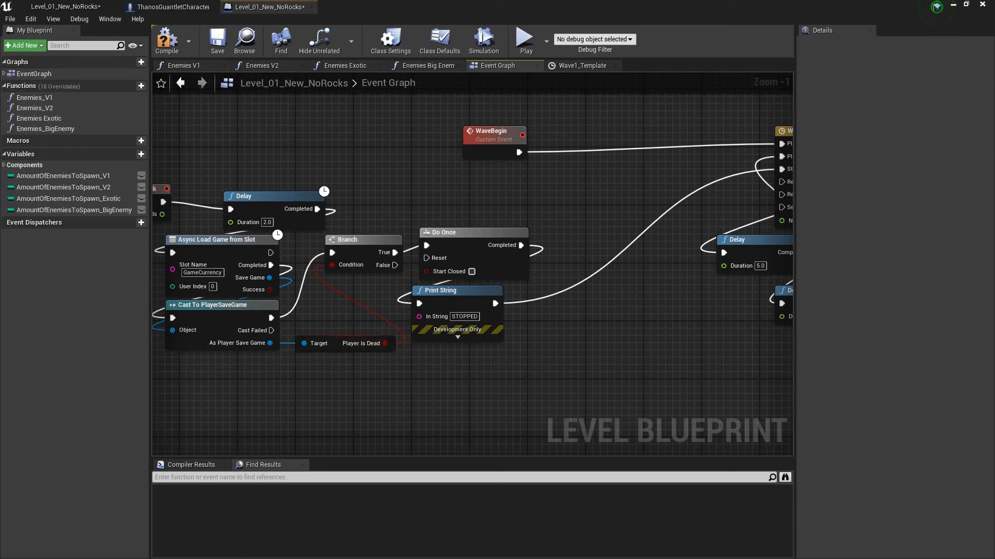
left_click(299, 385)
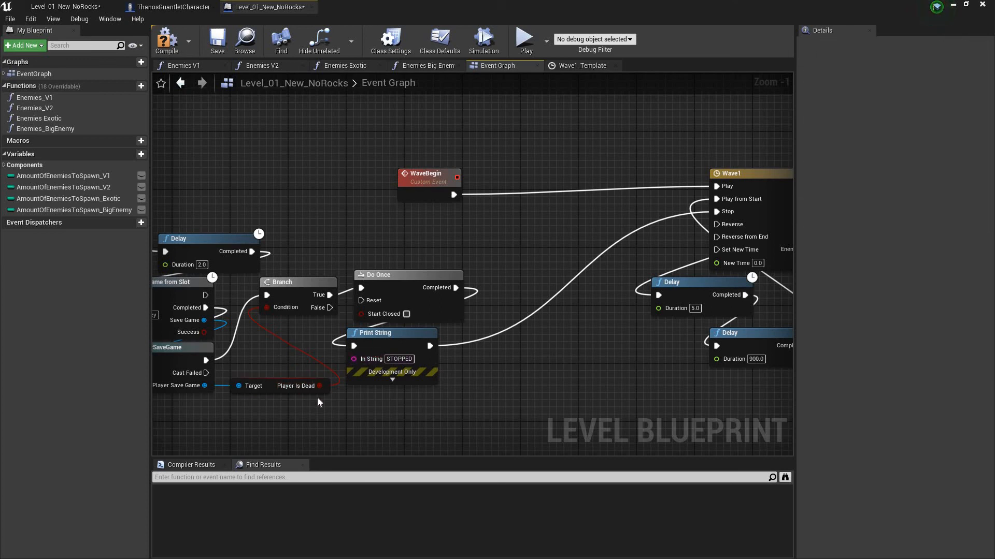
left_click(295, 386)
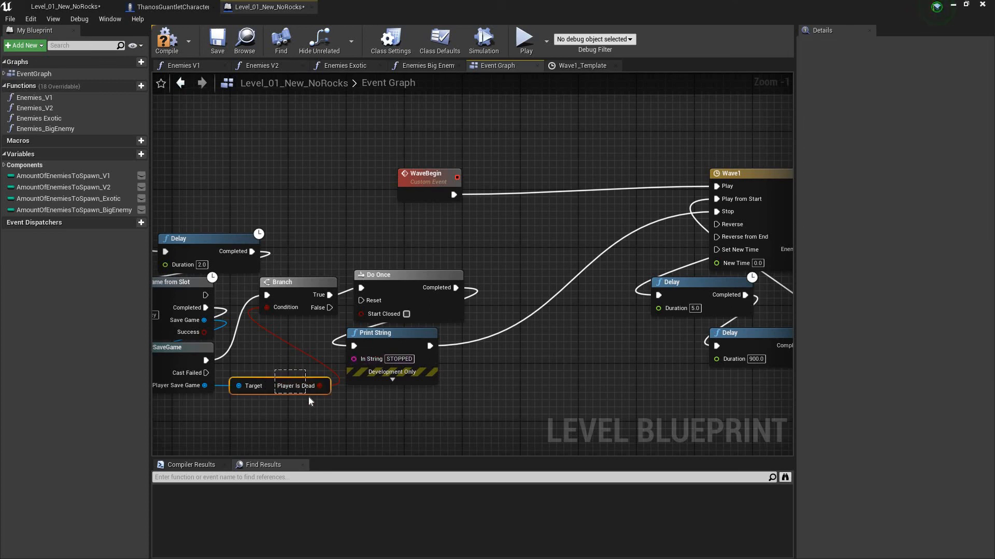
left_click(295, 385)
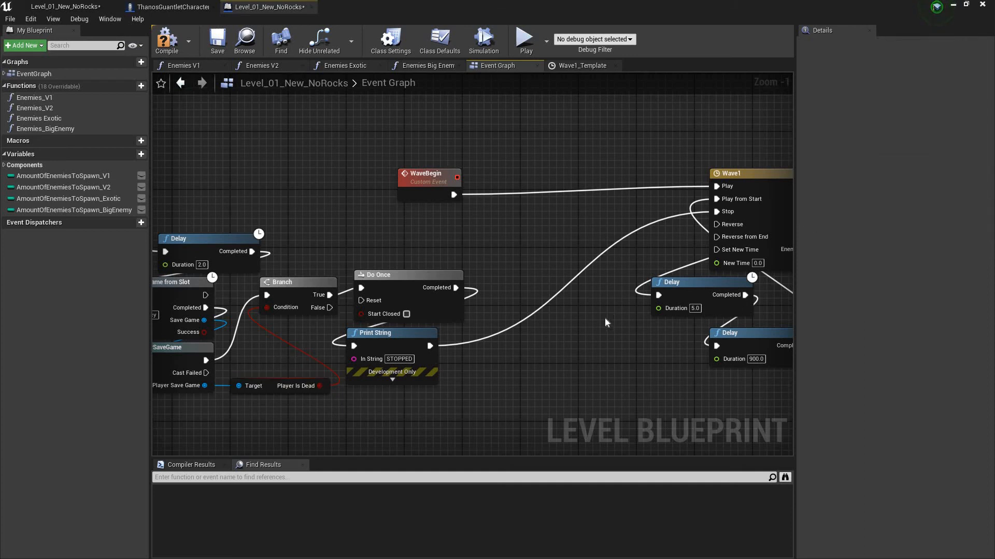
mouse_move(590, 321)
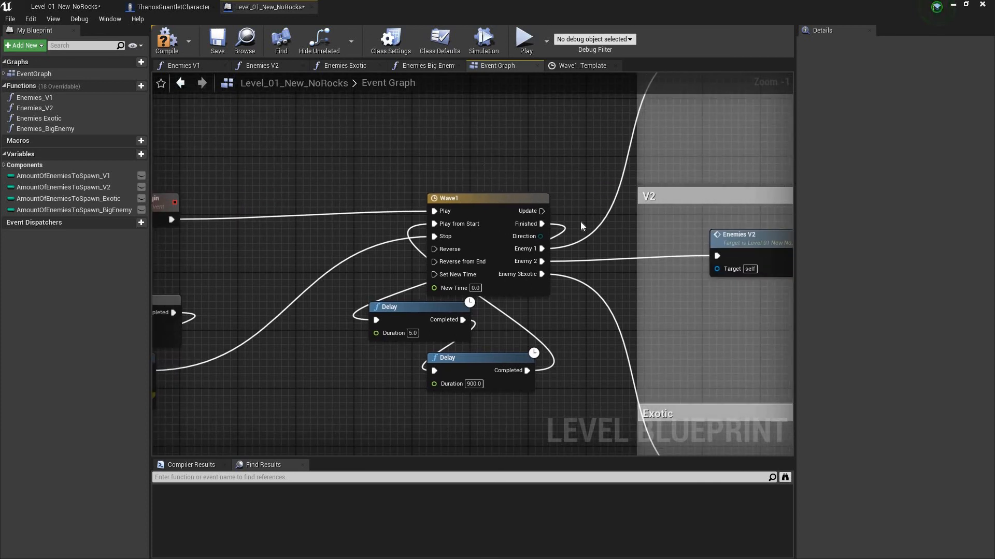
Zoom into the Wave1 timeline and Delay nodes, then minimize the editor to the desktop
scroll("down", 3)
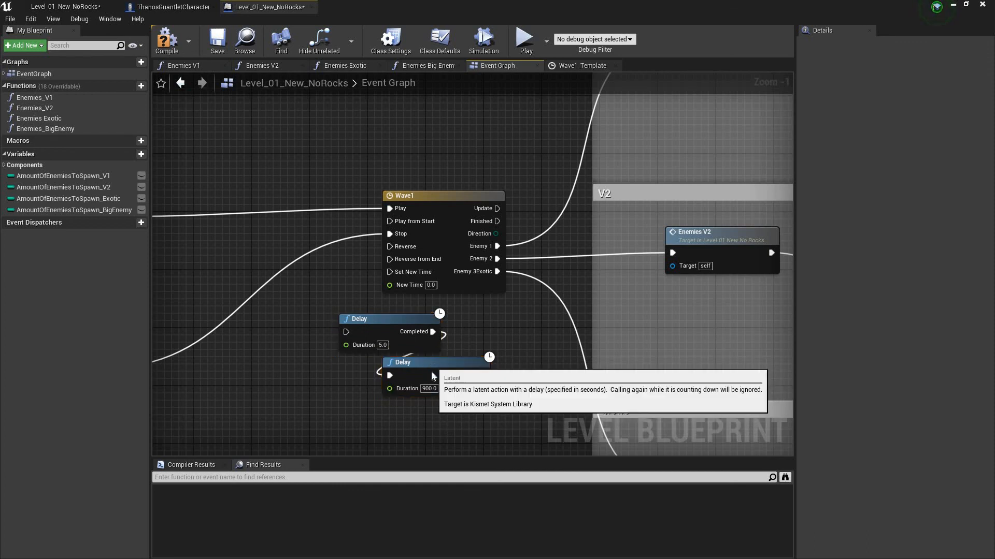
mouse_move(462, 382)
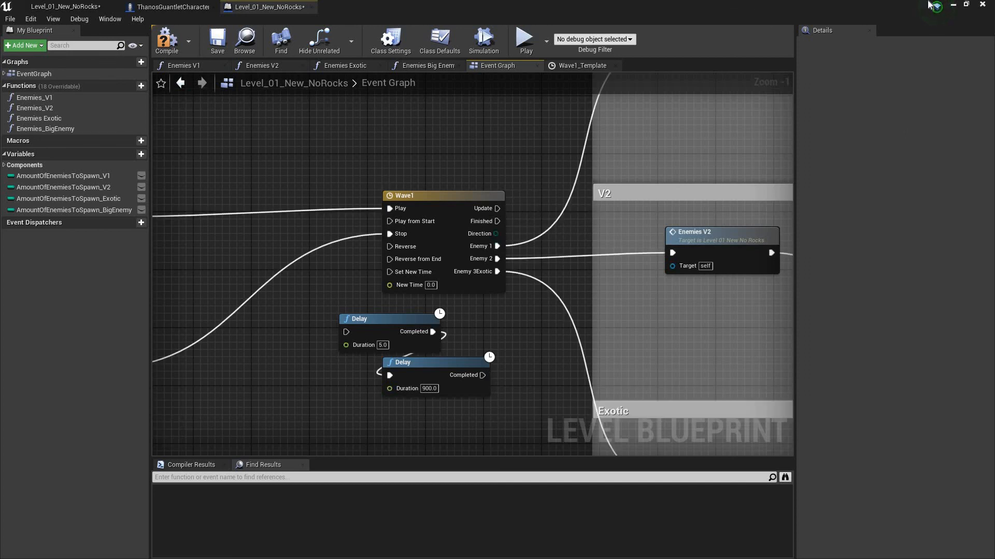
left_click(951, 4)
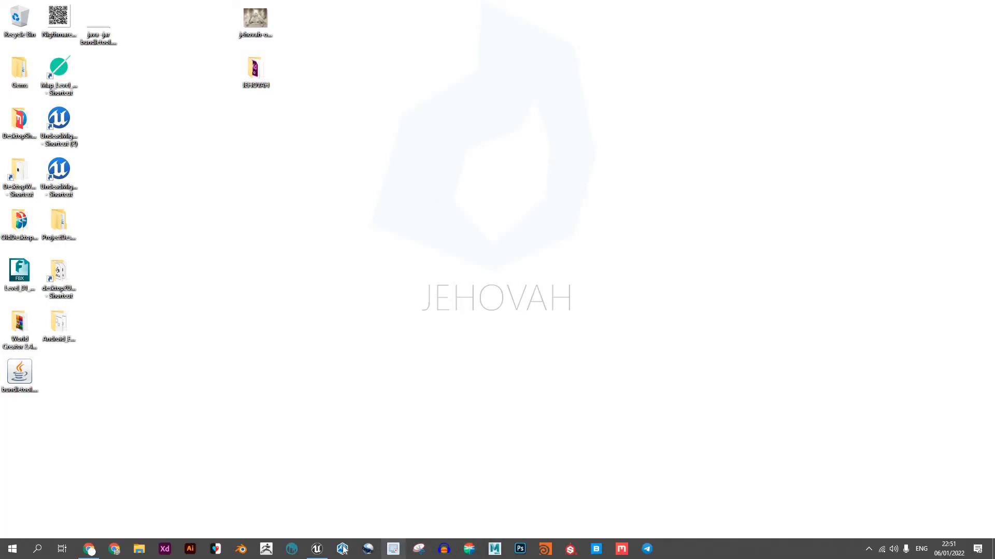